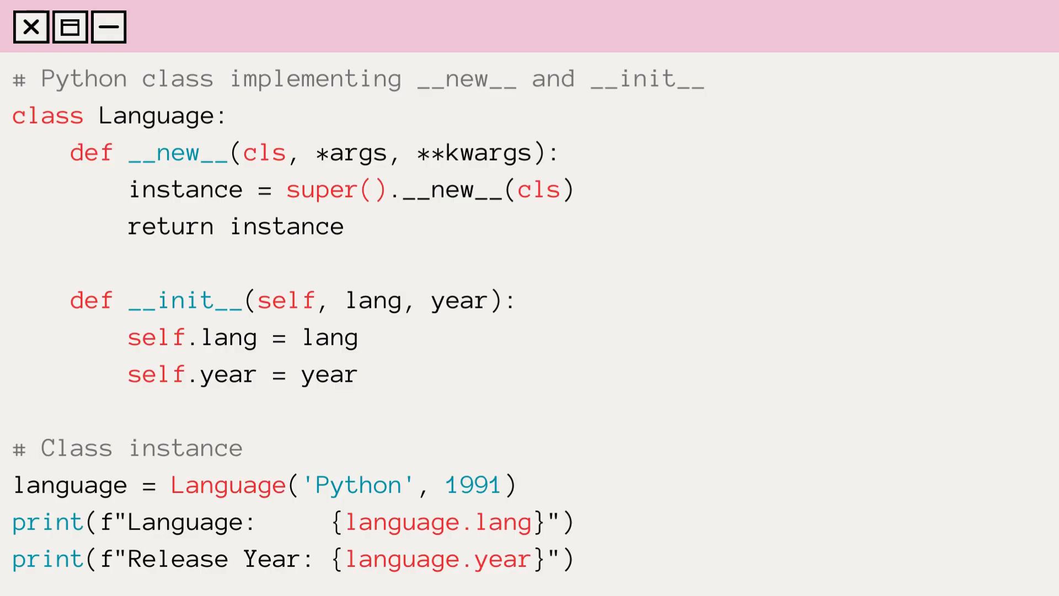
# Step: Advance to the singleton Language slide with the guarded __new__ and print(lang_1 is lang_2)
pyautogui.moveTo(292, 484); pyautogui.dragTo(505, 484)
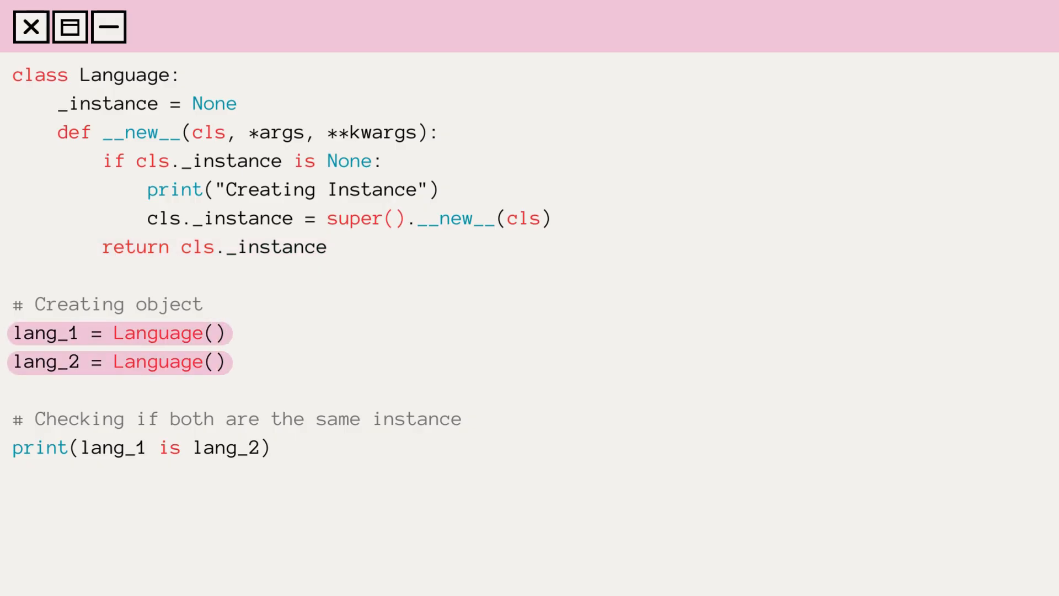
# Step: Add comment '# lang_1 and lang_2 refers to same instance' and highlight the True output
pyautogui.write('# lang_1 and lang_2 refers to same instance')
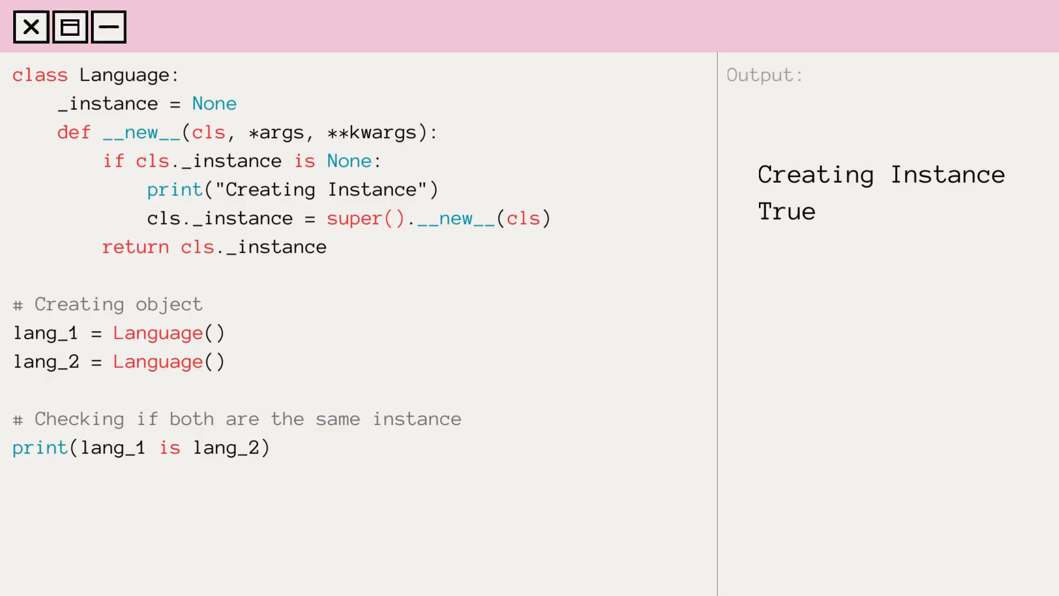
pyautogui.doubleClick(786, 210)
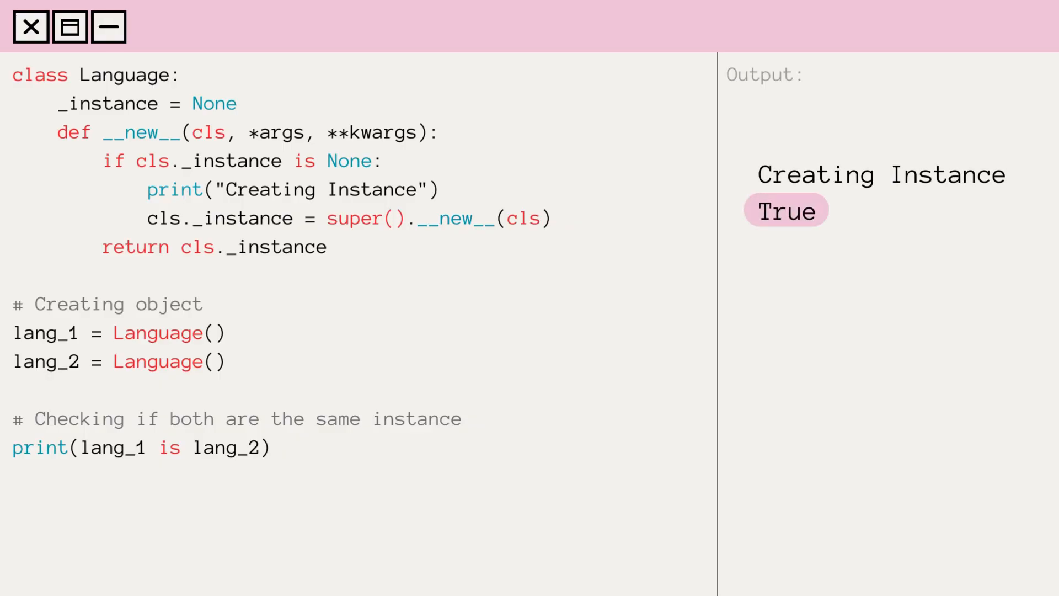